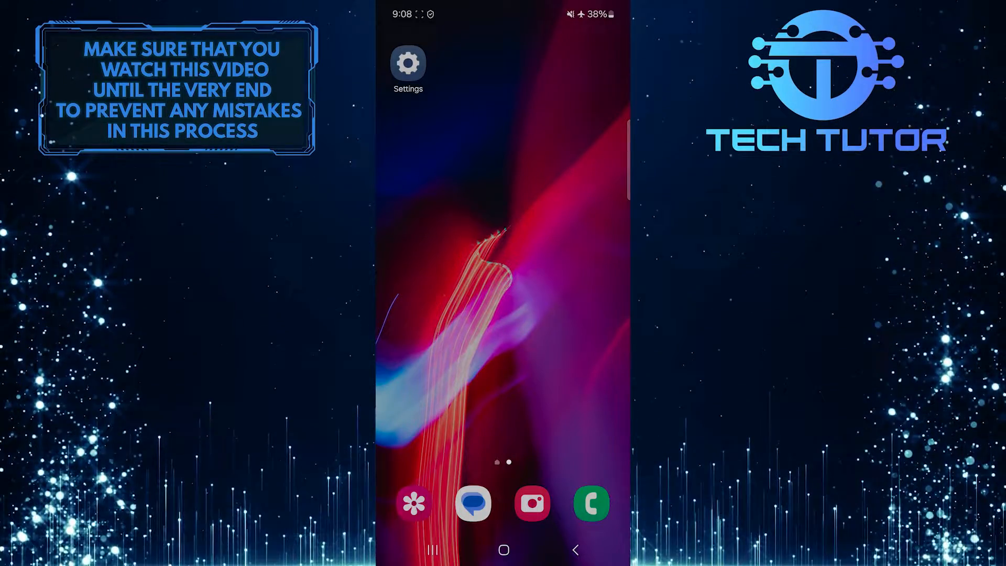
# Launch the Settings app from the One UI home screen
pyautogui.moveTo(503, 12); pyautogui.dragTo(503, 193)
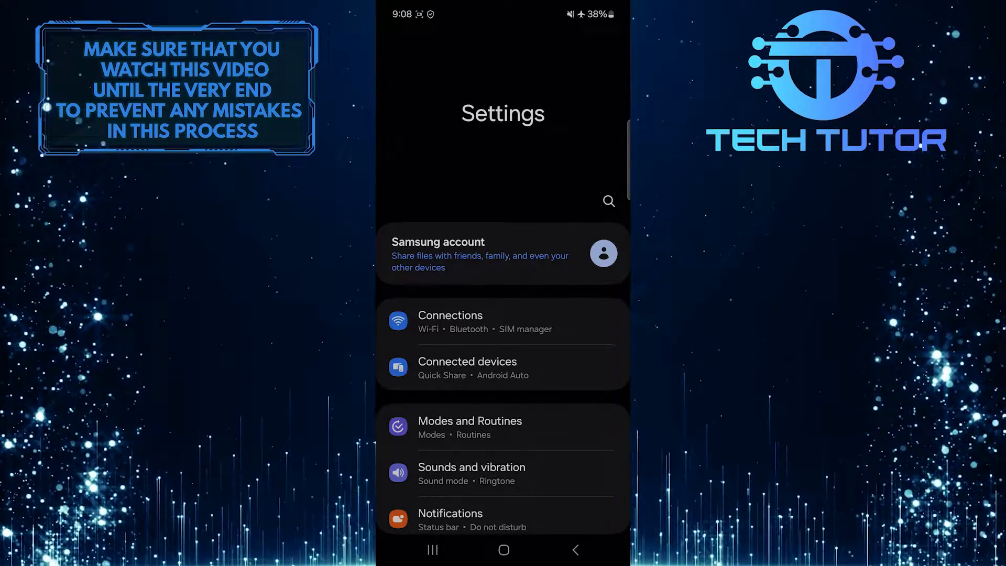
# Scroll the Settings list and enter Security and privacy
pyautogui.scroll(-3)
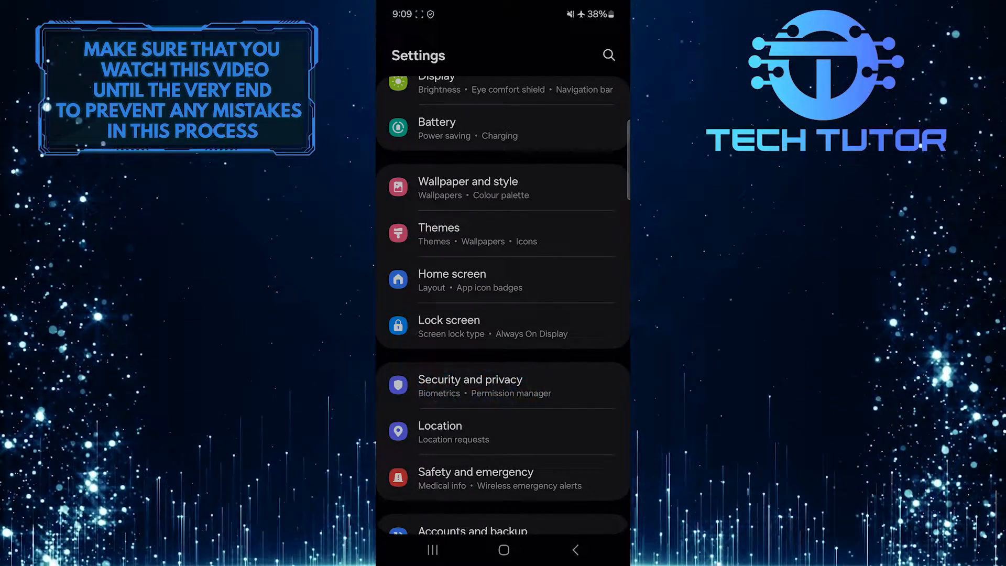
pyautogui.click(469, 384)
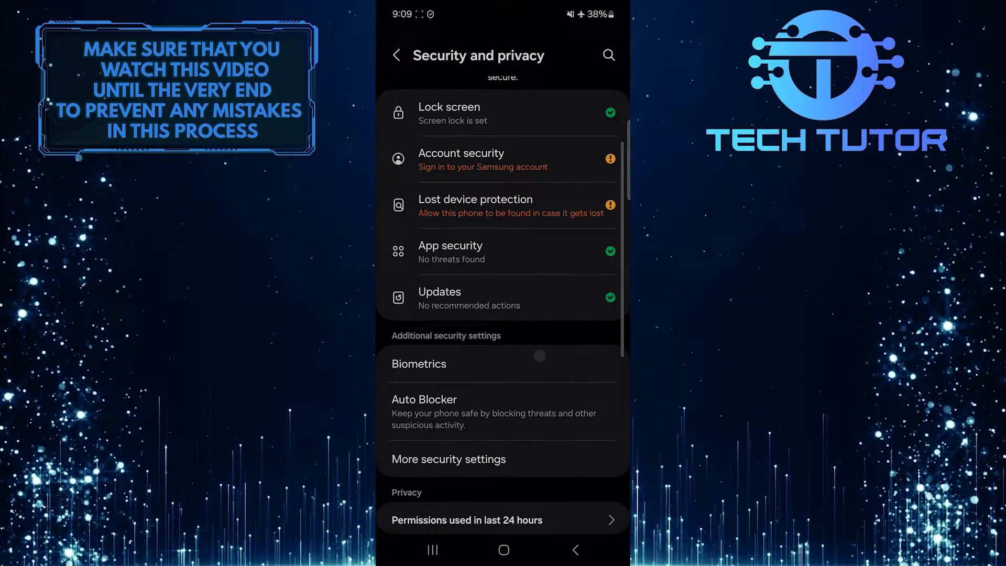
# Enter Biometrics and then the Face recognition page
pyautogui.click(418, 363)
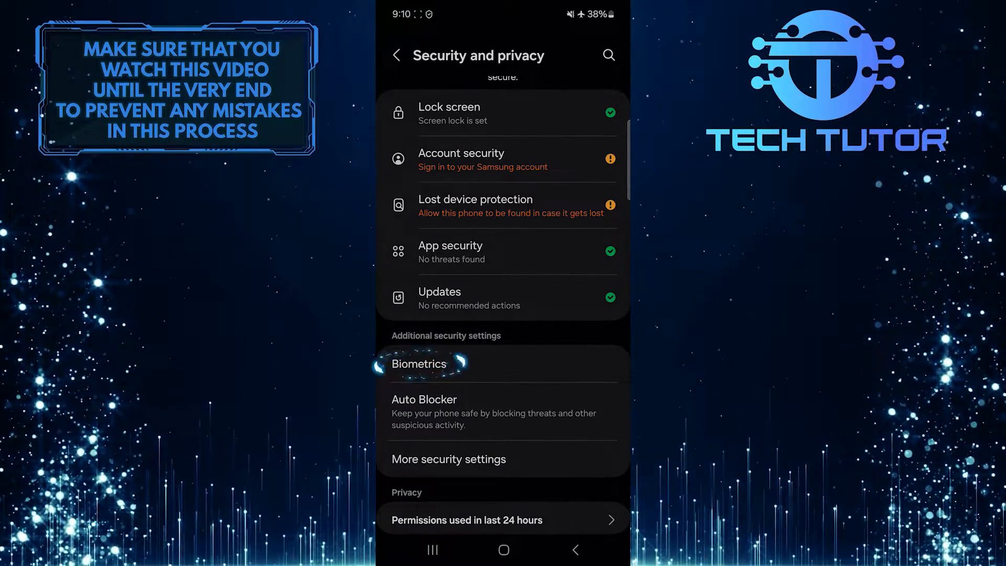
pyautogui.click(419, 364)
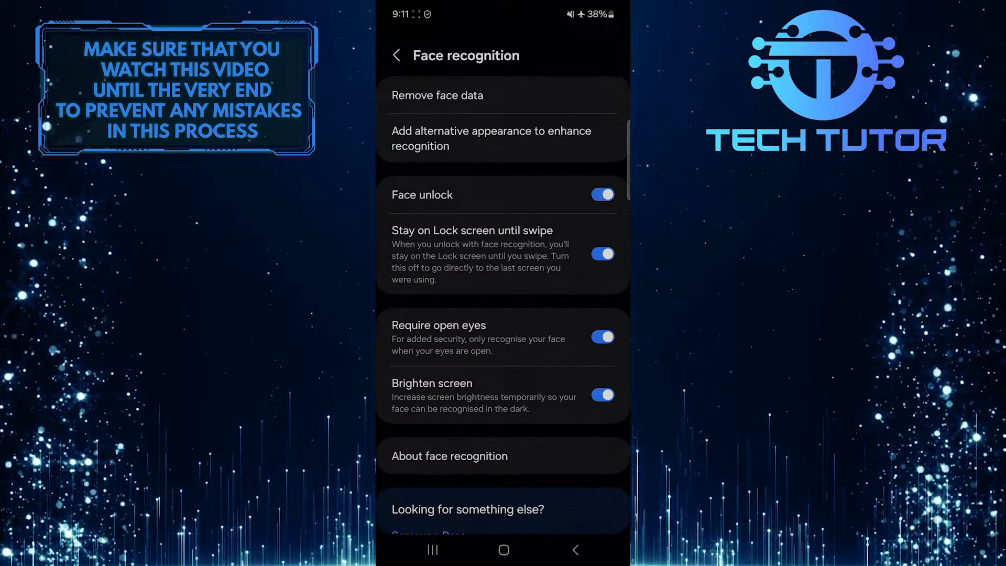
# Request removal of the stored face data, bringing up the confirmation prompt
pyautogui.click(437, 95)
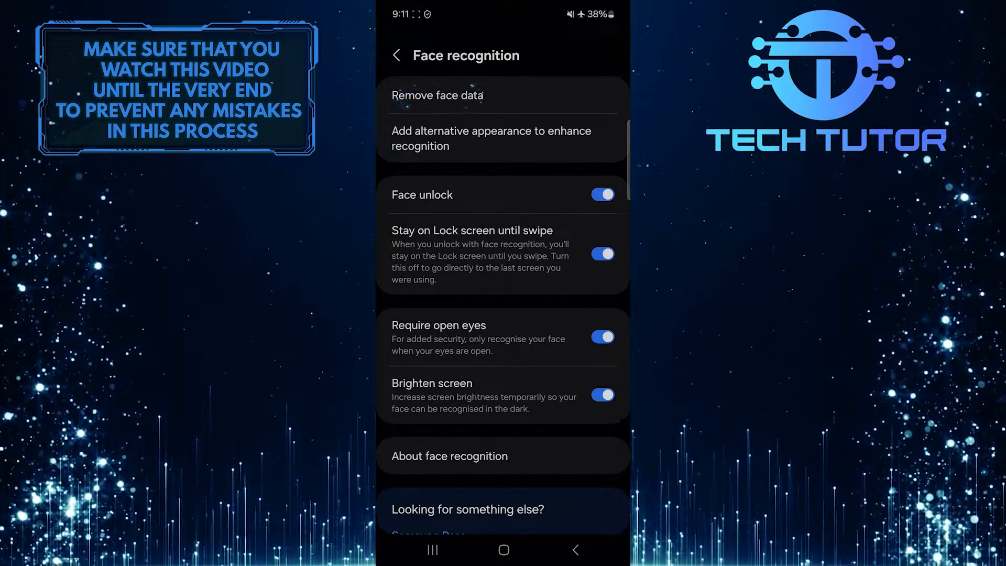
pyautogui.click(437, 96)
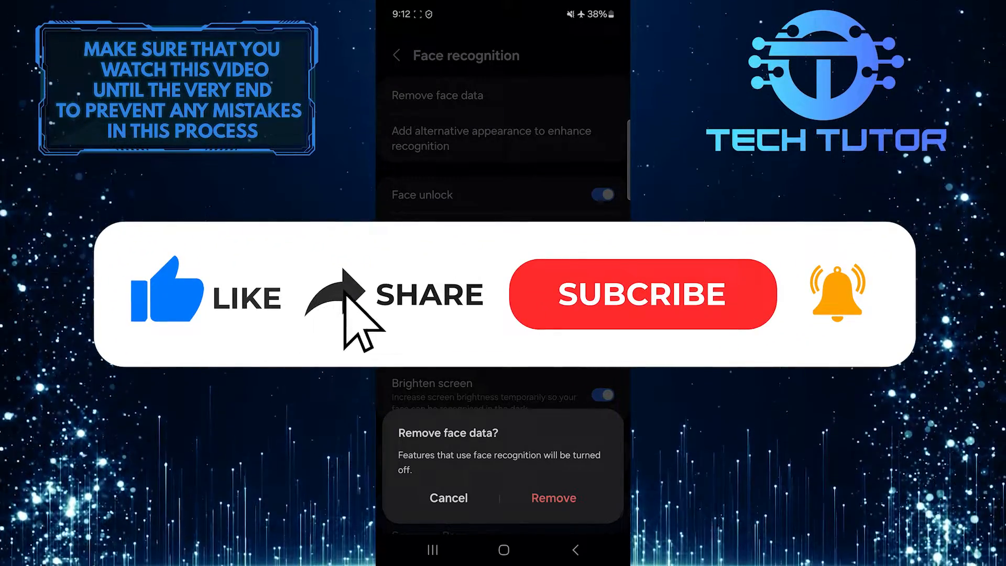
# Confirm Remove in the 'Remove face data?' dialog
pyautogui.click(641, 294)
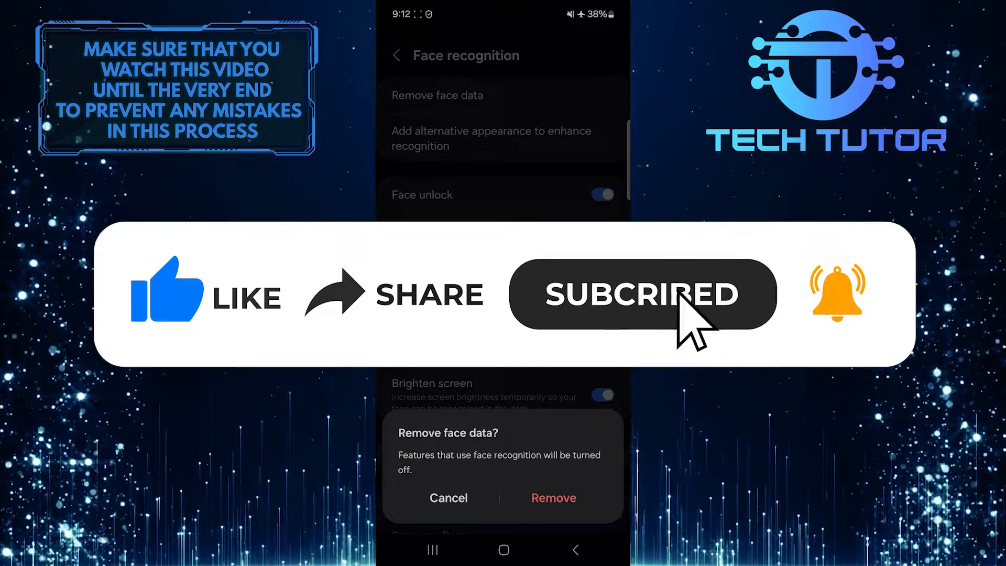